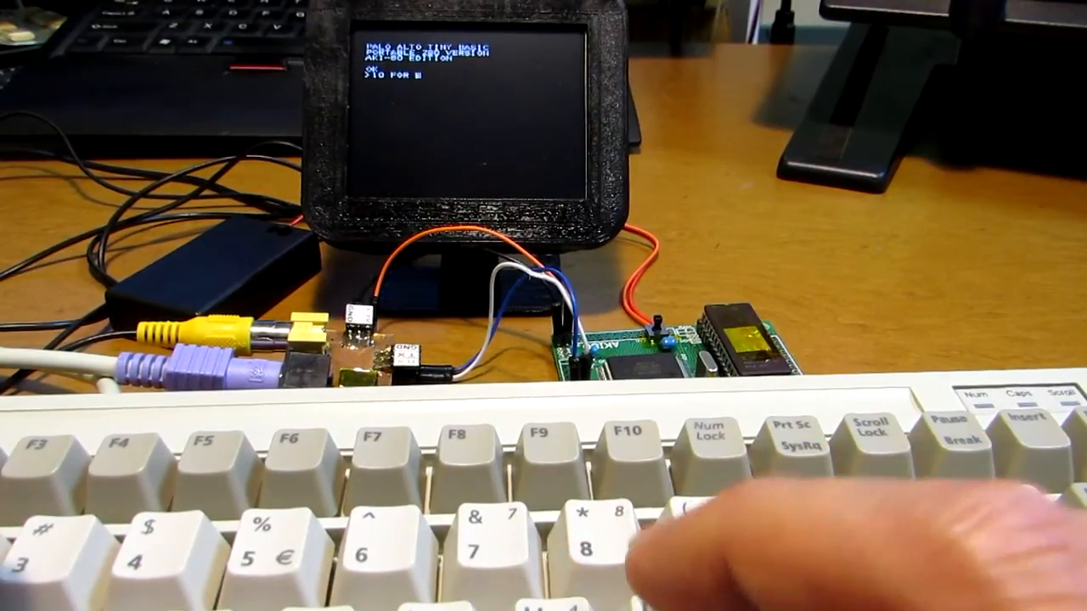
text(I=1 TO 1000)
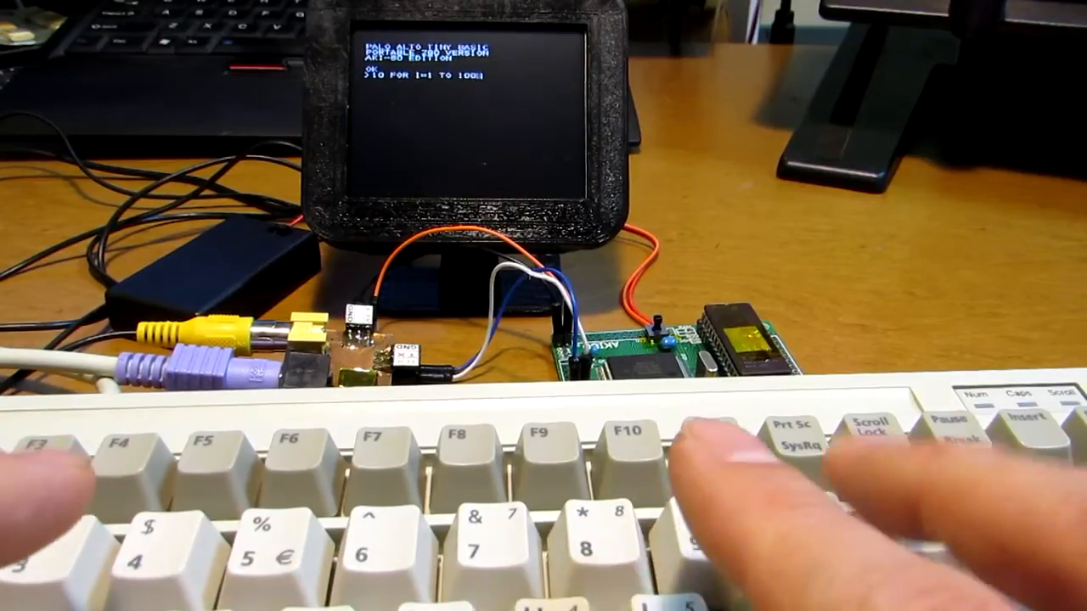
text(20 PRINT I)
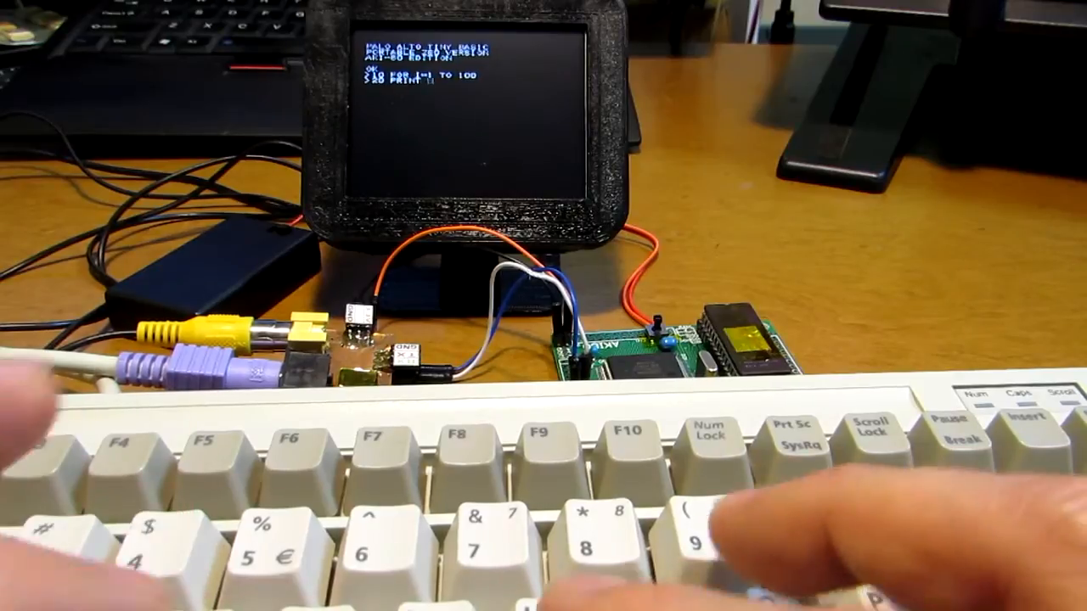